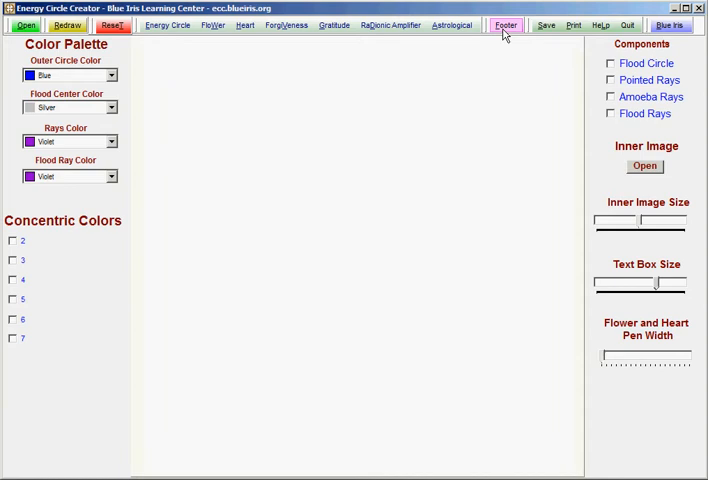
mouse_move(26, 24)
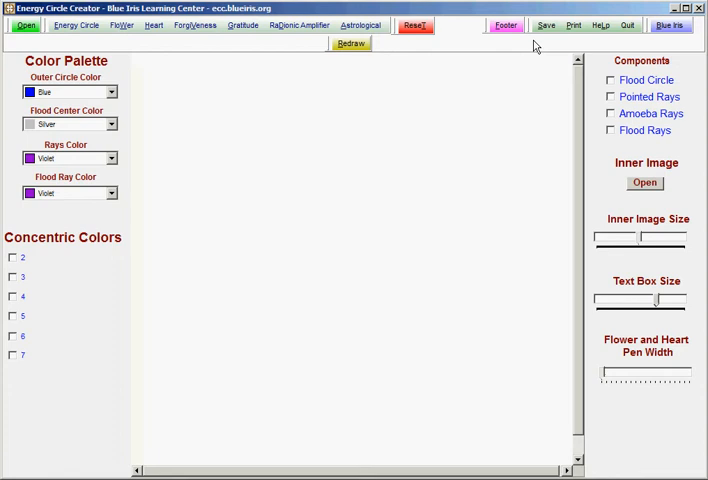
Restore the default menu layout and load the basic coloured energy circle
click(504, 24)
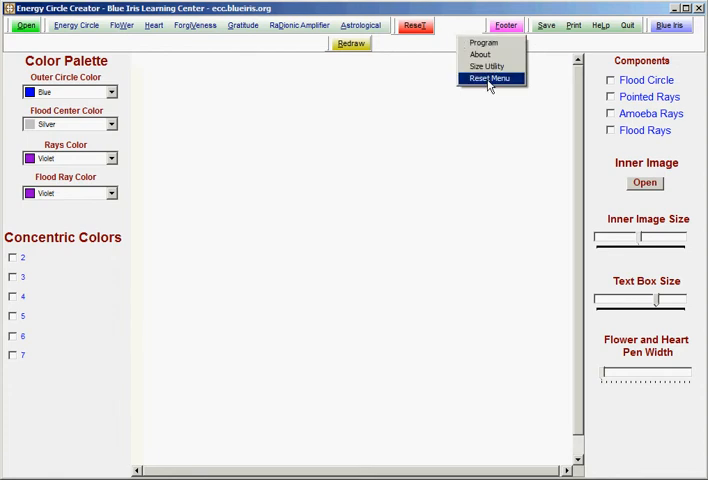
click(490, 78)
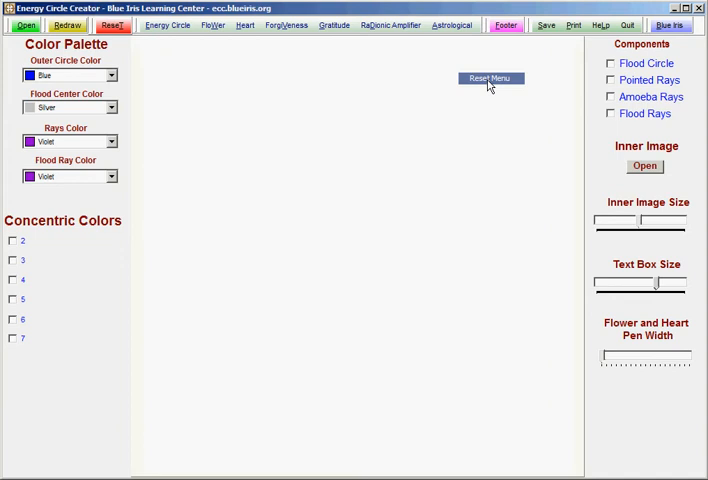
click(490, 78)
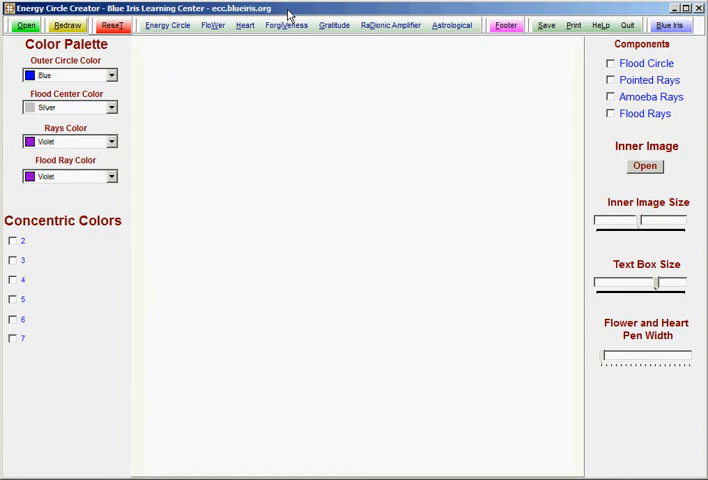
click(168, 24)
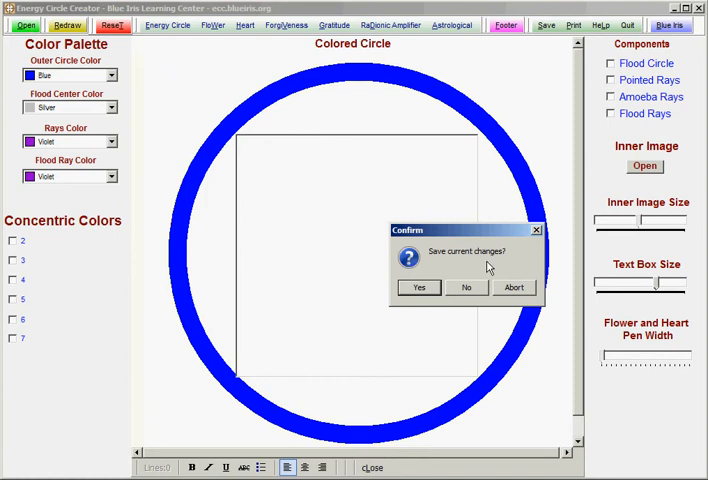
mouse_move(524, 296)
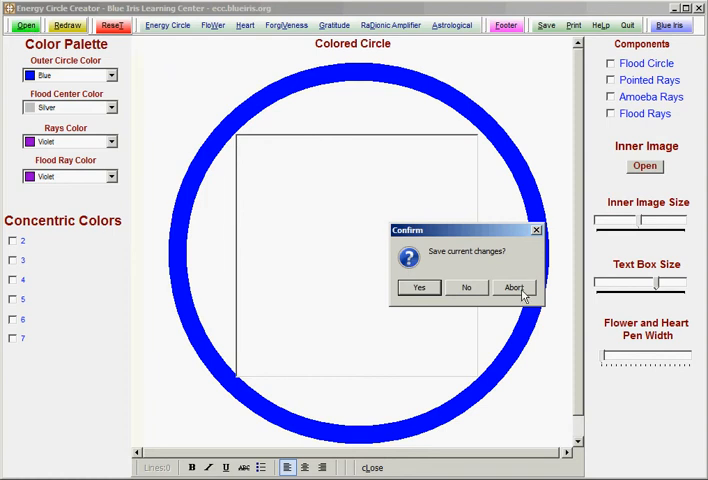
mouse_move(420, 288)
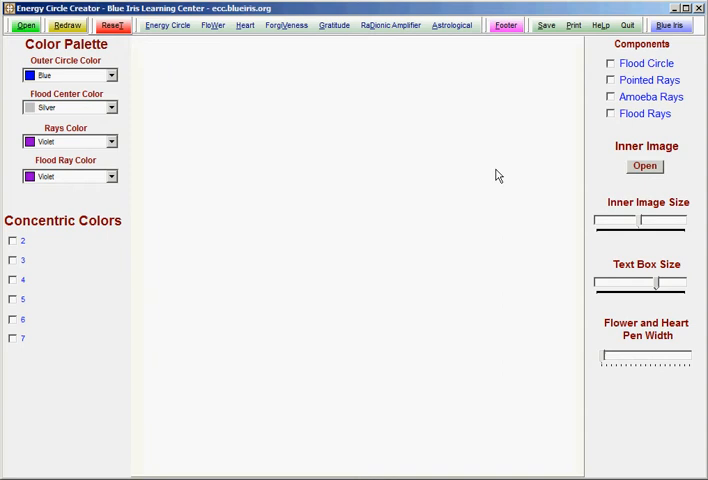
mouse_move(320, 46)
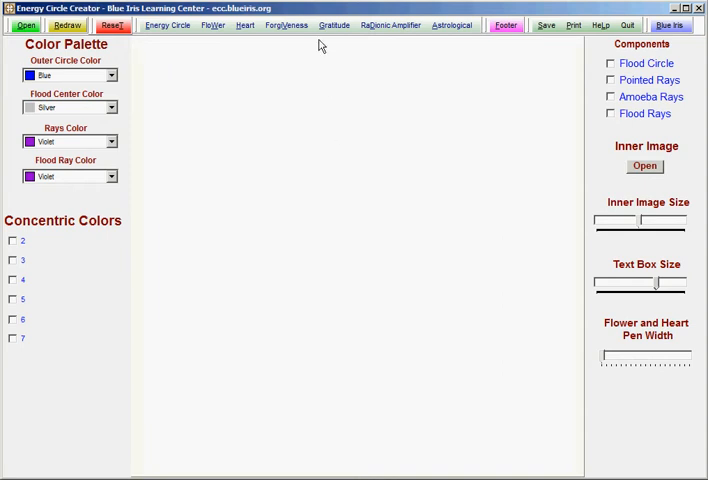
Give the Gratitude circle a Turquoise flooded centre and Light Violet pointed rays
click(332, 24)
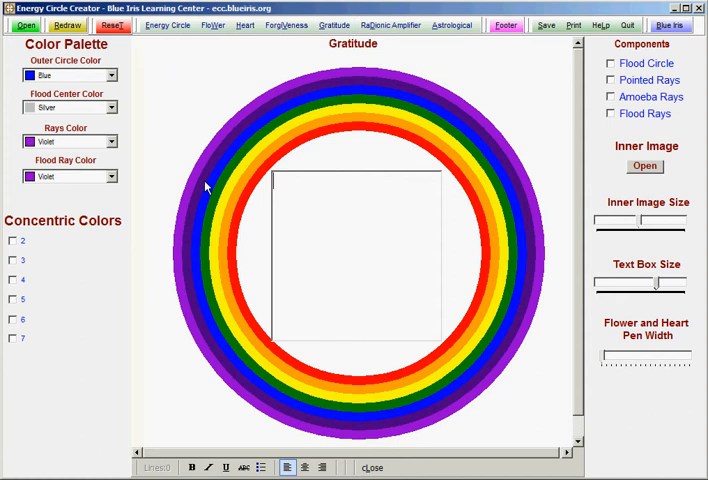
click(112, 108)
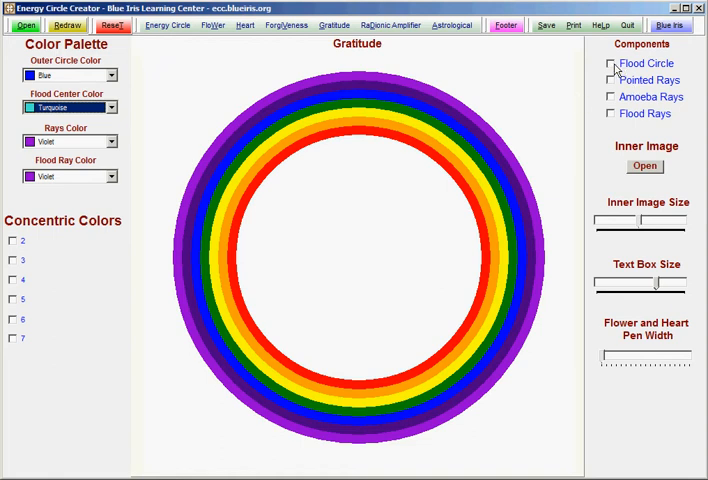
click(612, 64)
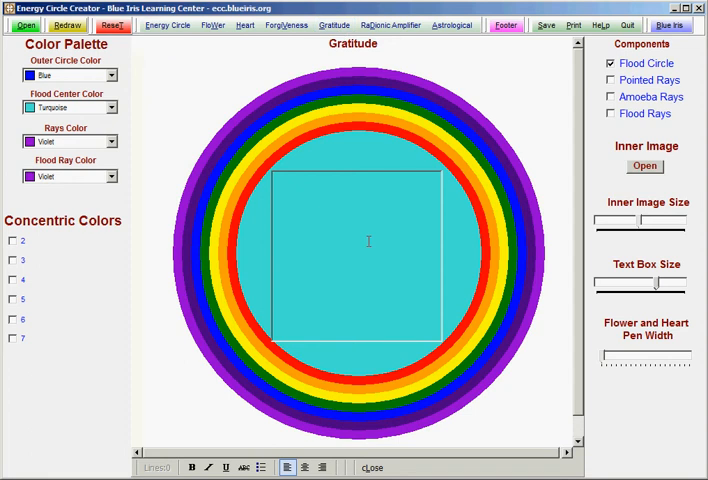
click(108, 140)
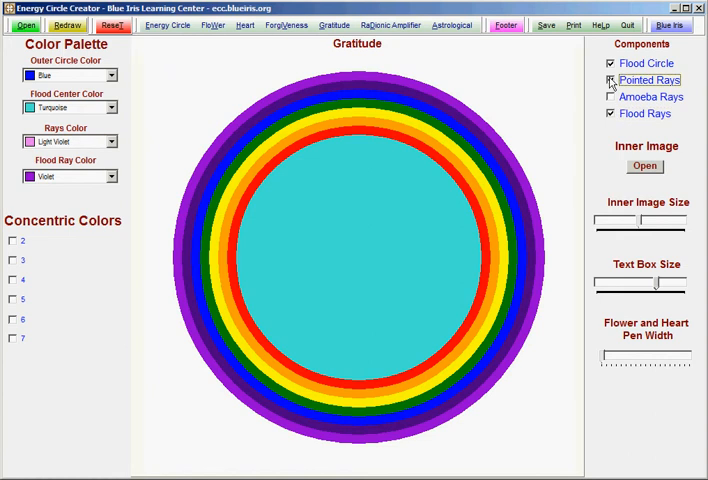
click(610, 80)
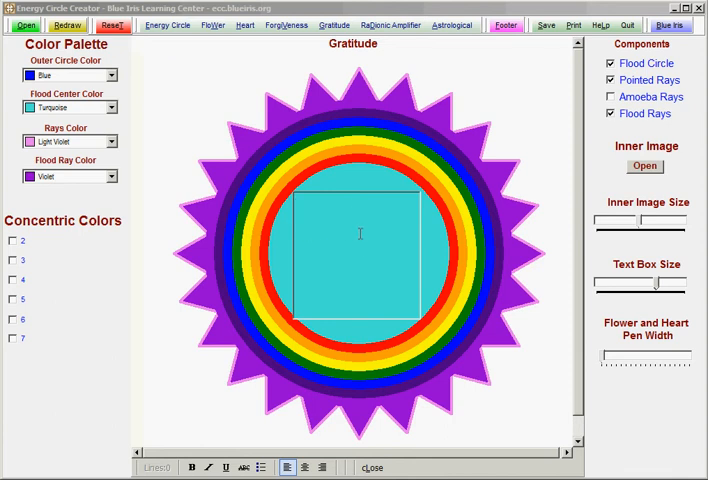
Enter CREATE AMAZING CHANGE as the inner text and make it bold magenta
text(CREATE AMAZING CHANGE)
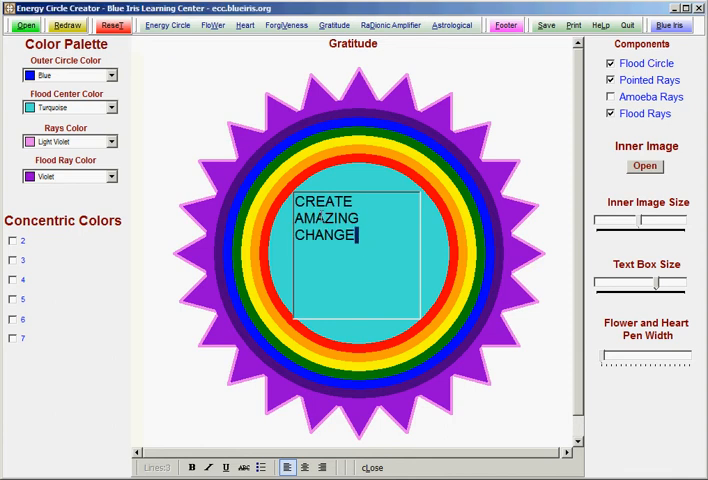
triple_click(324, 216)
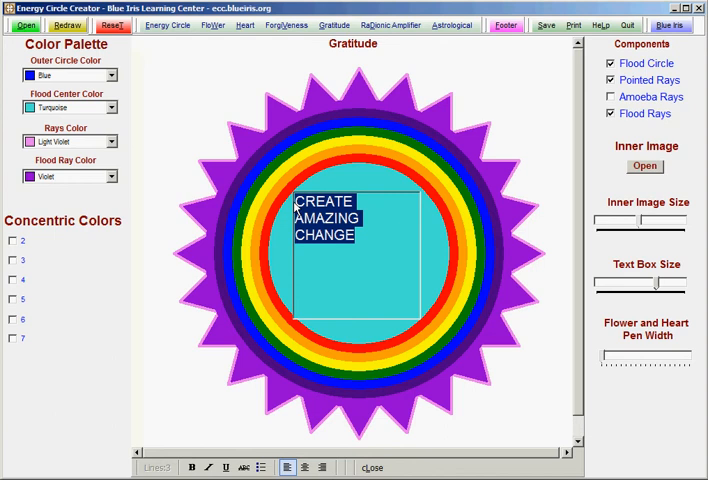
mouse_move(334, 224)
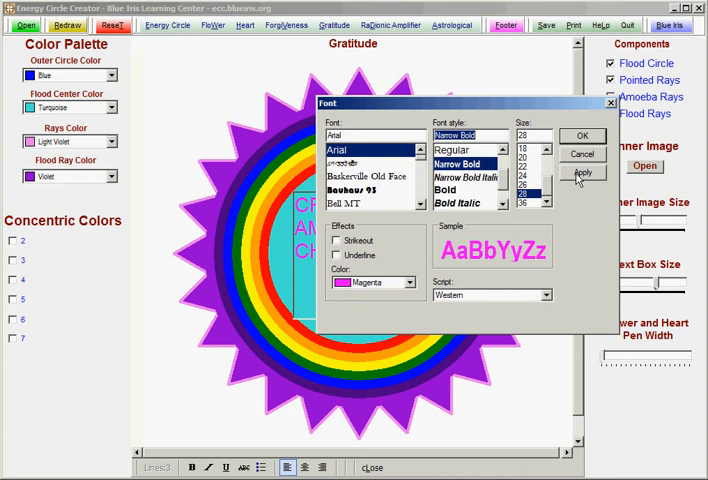
click(584, 172)
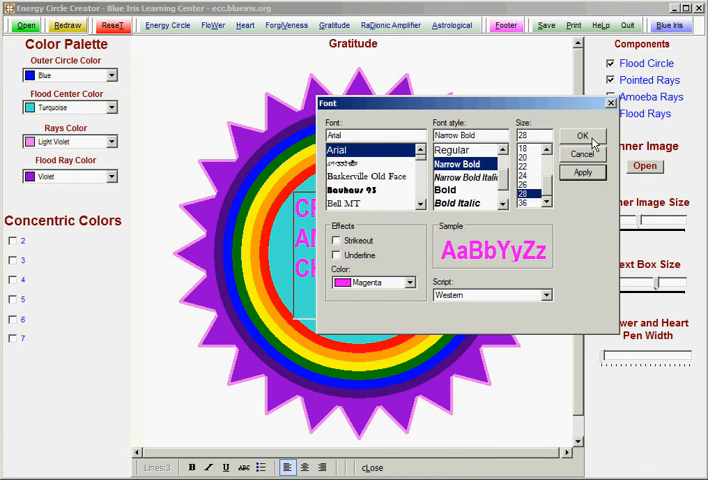
click(580, 136)
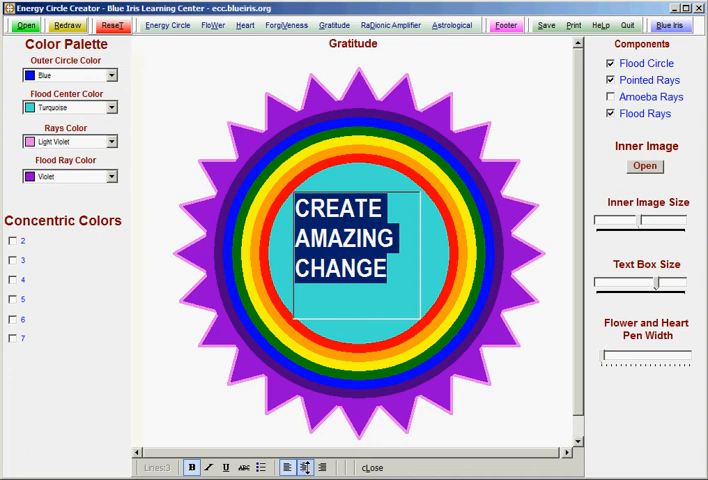
click(304, 468)
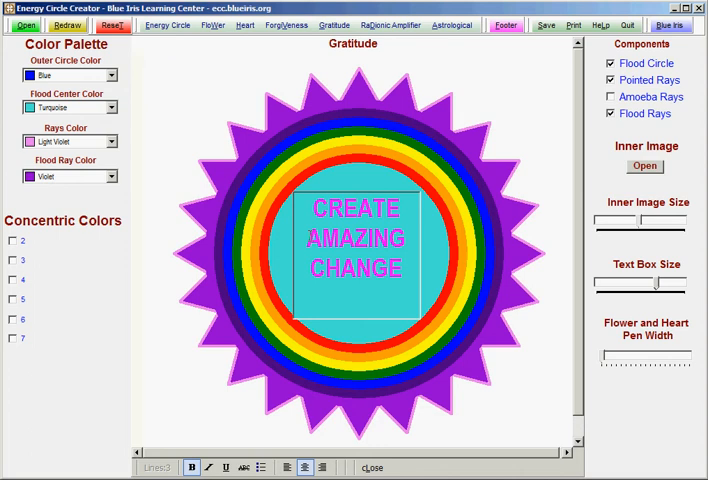
Refine the centre words' font and enlarge the round centre text area
double_click(352, 238)
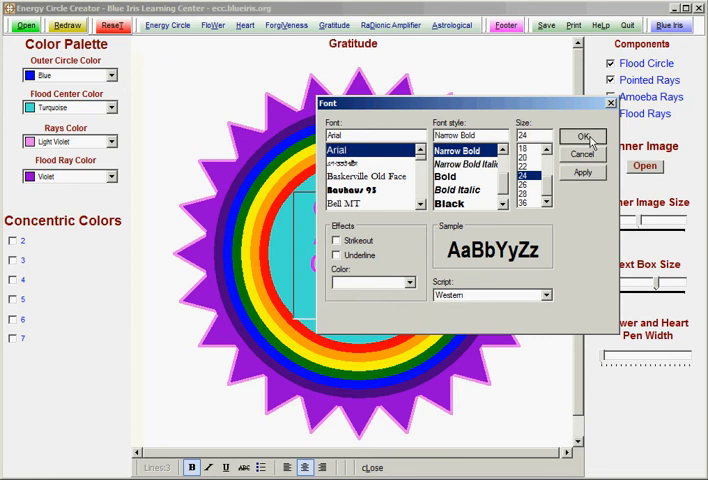
click(582, 136)
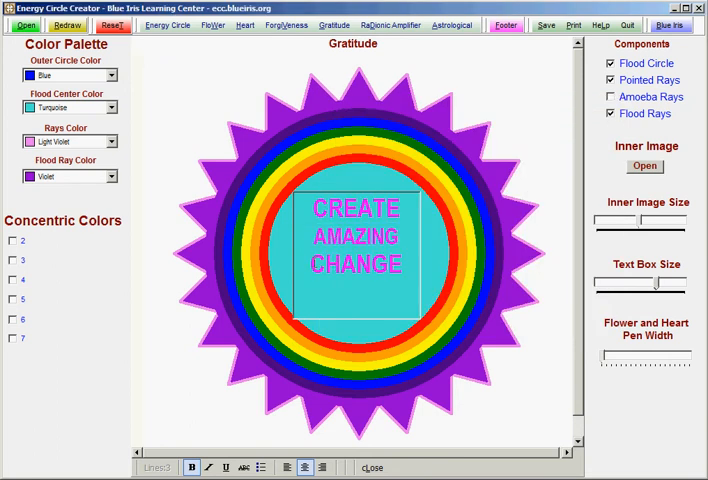
double_click(354, 264)
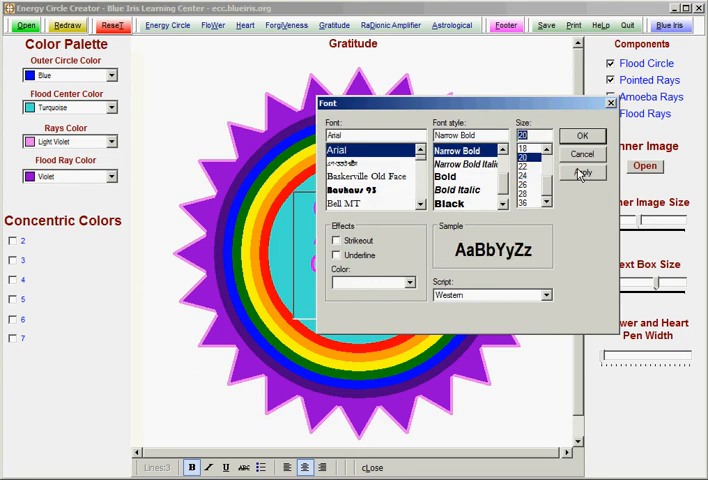
click(572, 136)
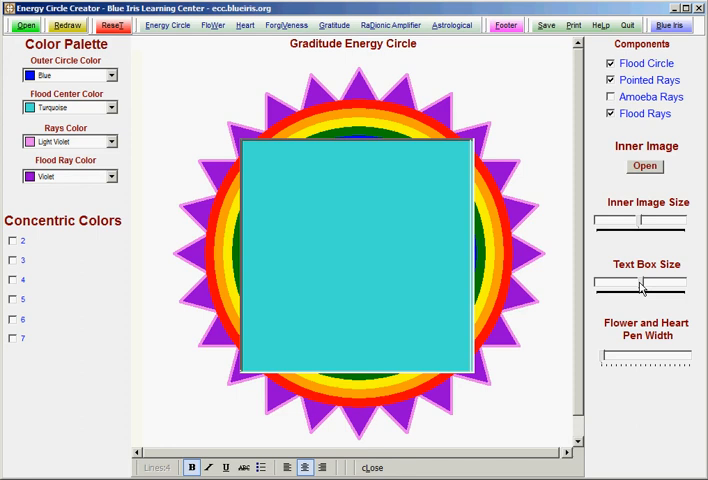
drag(642, 288, 628, 288)
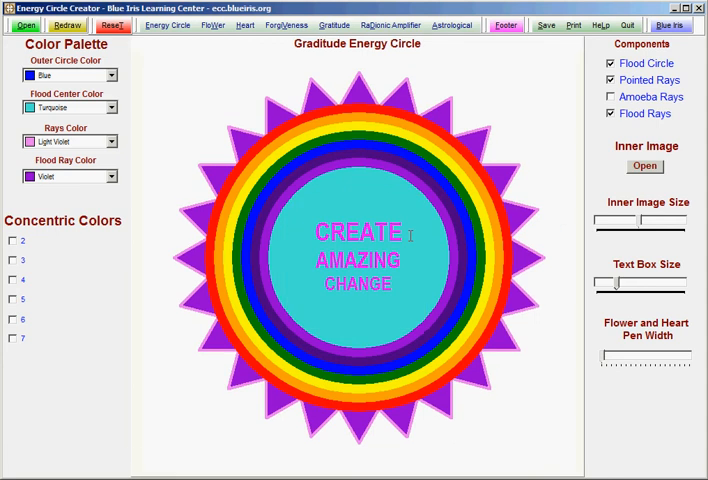
mouse_move(604, 188)
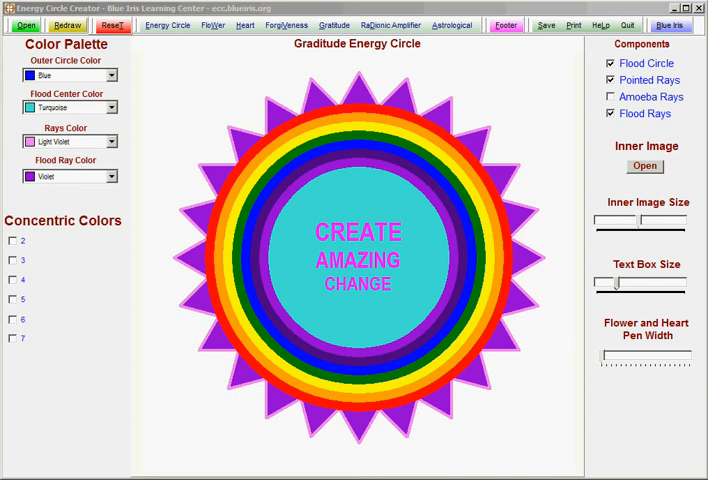
mouse_move(474, 178)
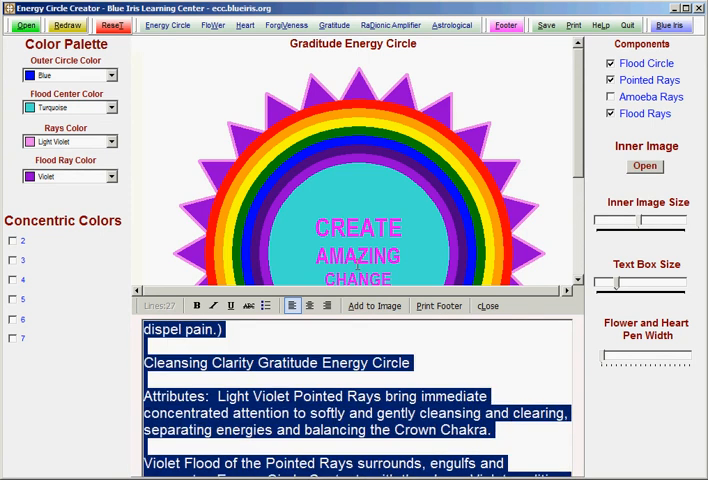
Colour the footer description magenta and centre the Cleansing Clarity Gratitude Energy Circle line
scroll(up, 3)
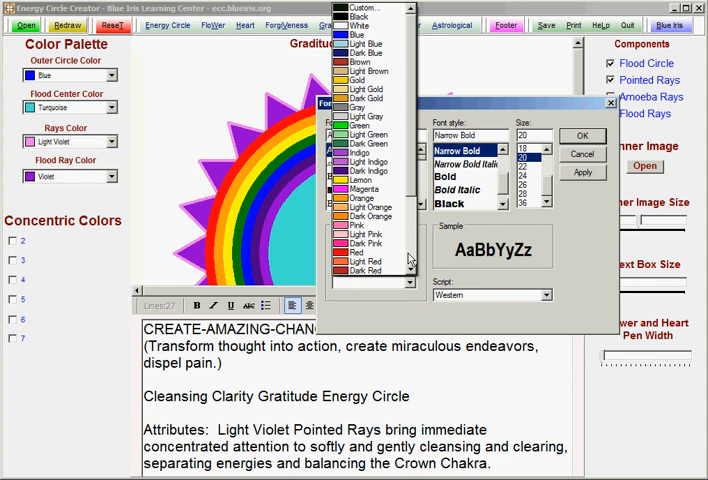
click(364, 188)
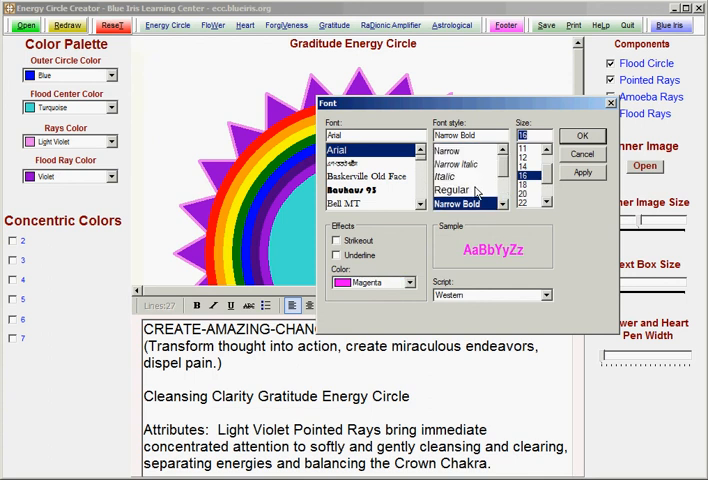
click(452, 204)
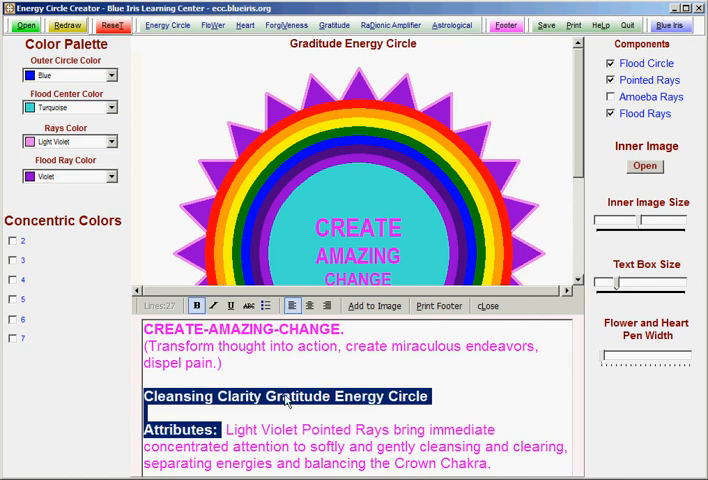
click(310, 306)
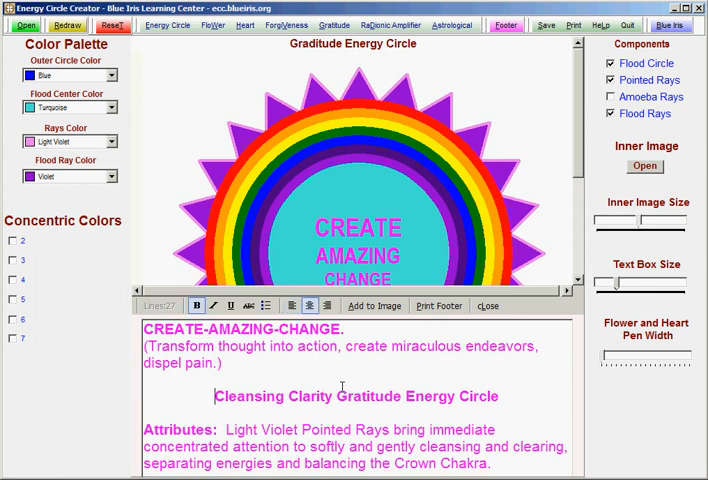
scroll(down, 3)
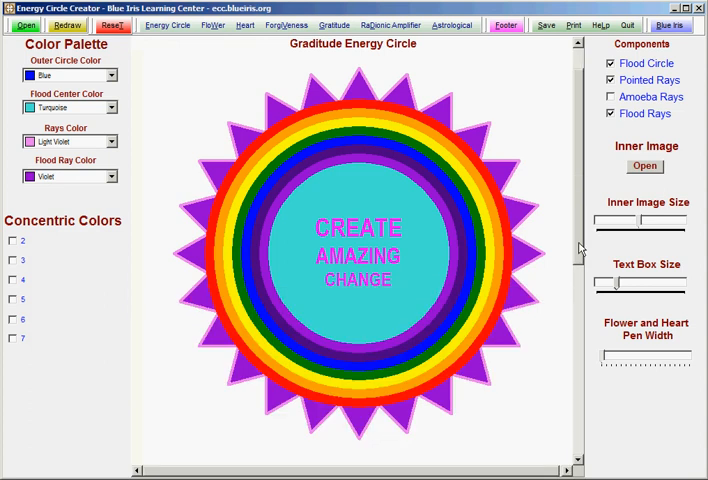
Switch to the Forgiveness circle and open its footer description editor
scroll(down, 3)
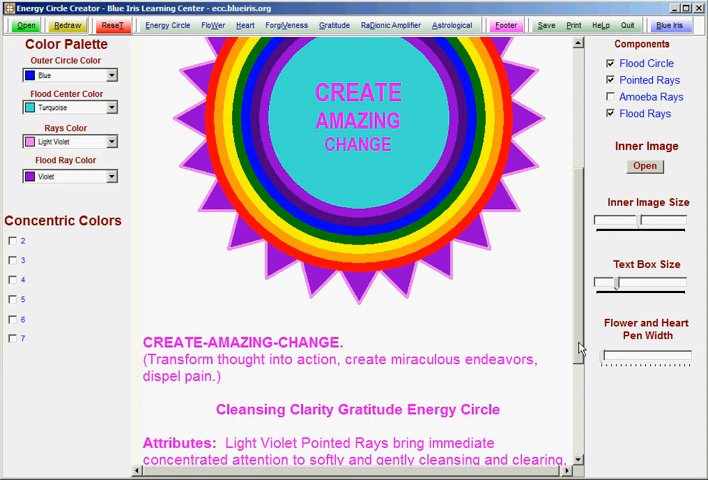
scroll(down, 3)
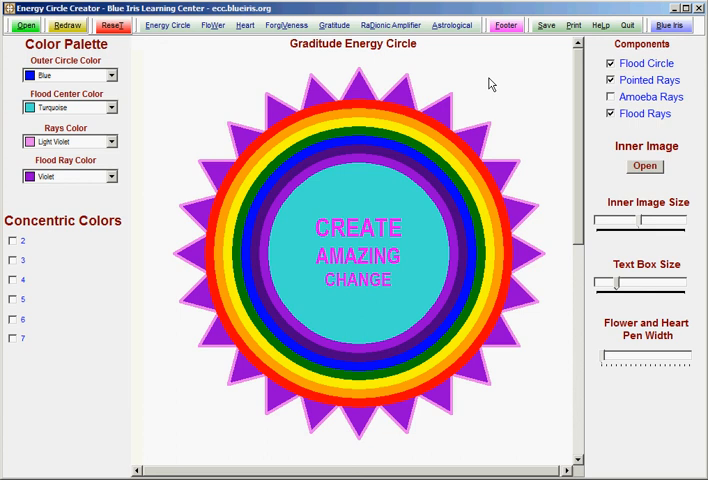
mouse_move(192, 108)
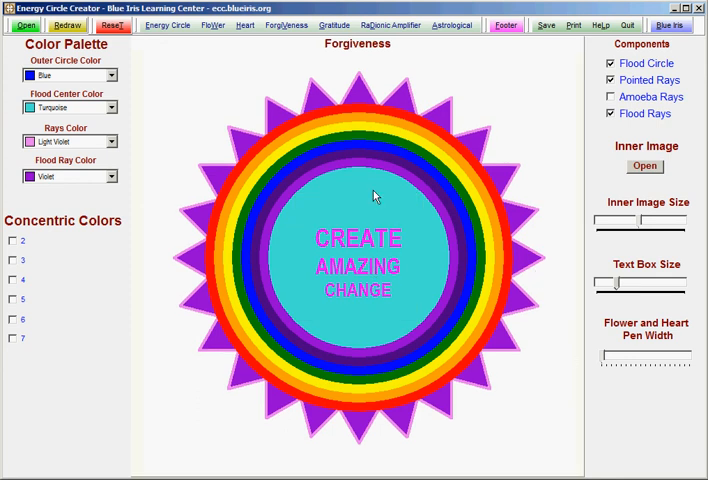
mouse_move(508, 50)
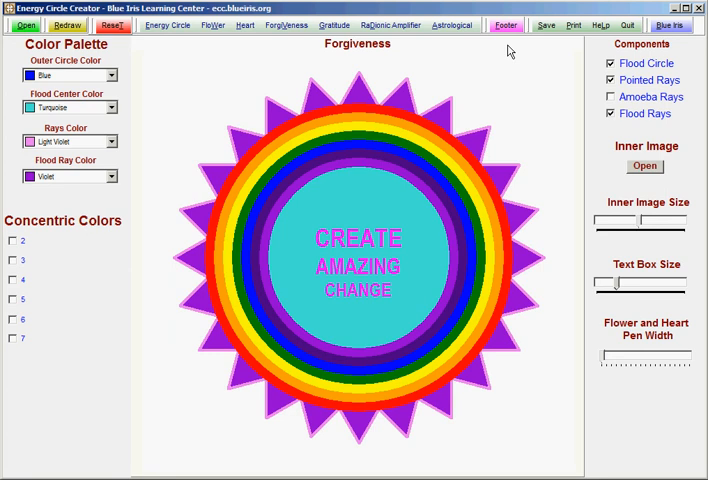
click(516, 24)
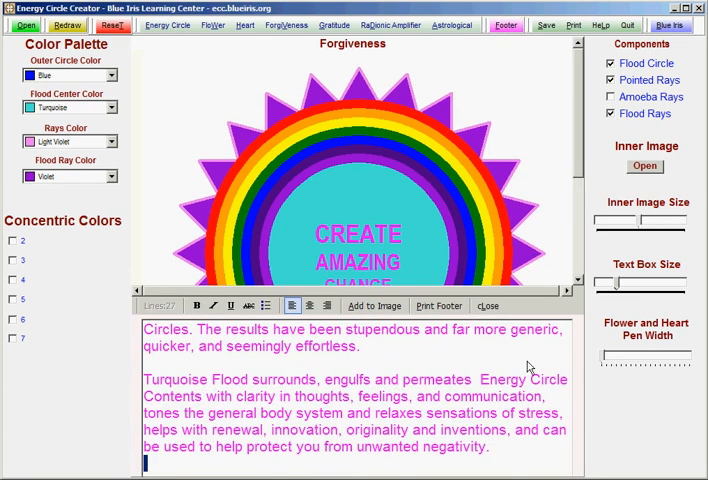